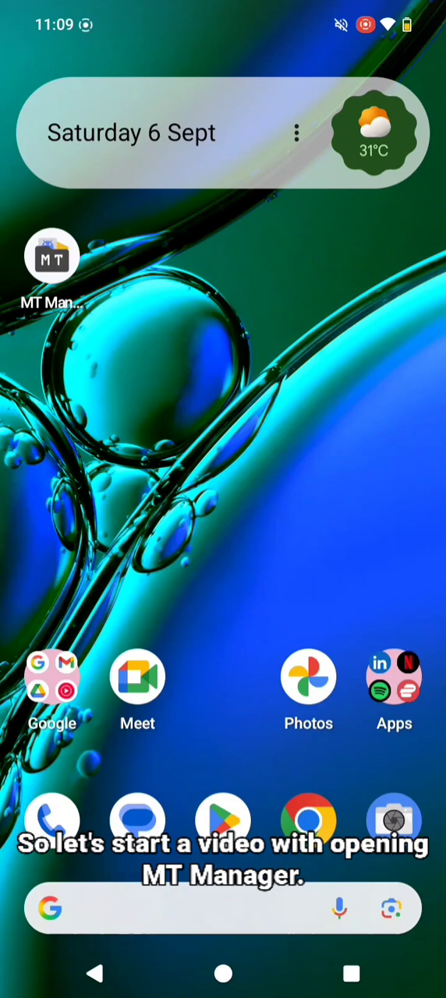
Step: In MT Manager, browse to My Files and show the AIDE CMODs_3.2.200108.apk package details
{"action": "left_click", "coordinate": [51, 257]}
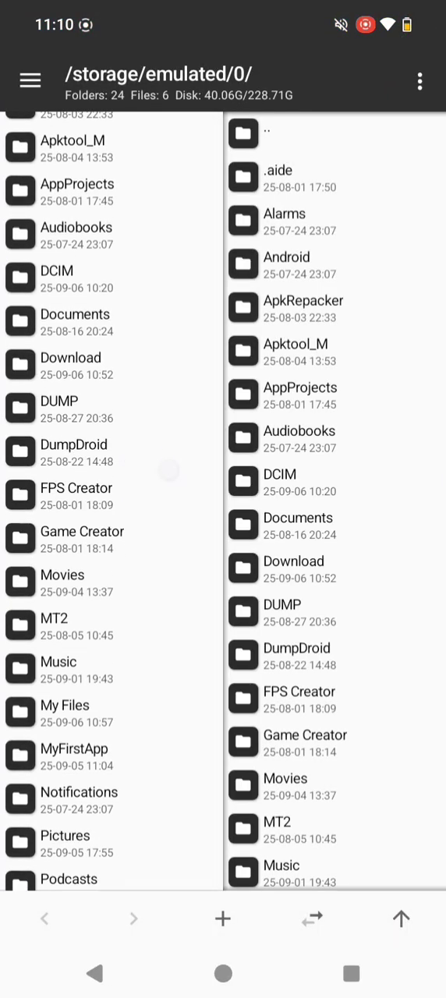
{"action": "scroll", "scroll_direction": "down", "scroll_amount": 3}
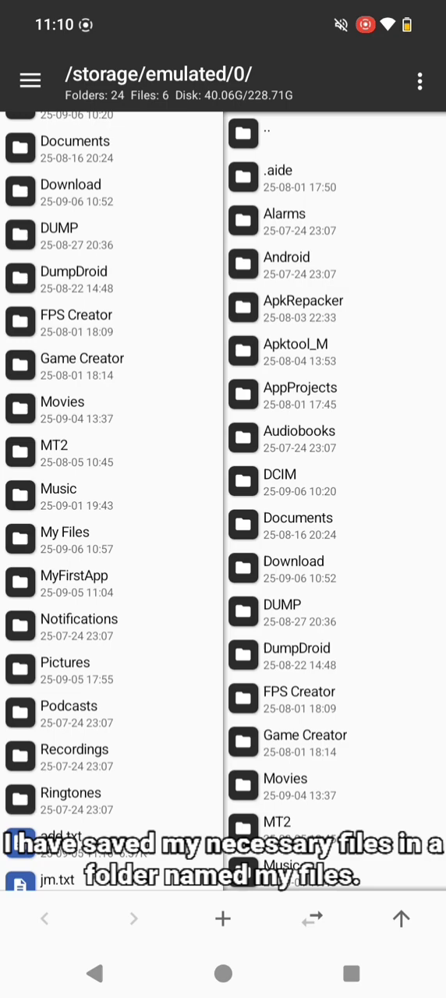
{"action": "double_click", "coordinate": [66, 532]}
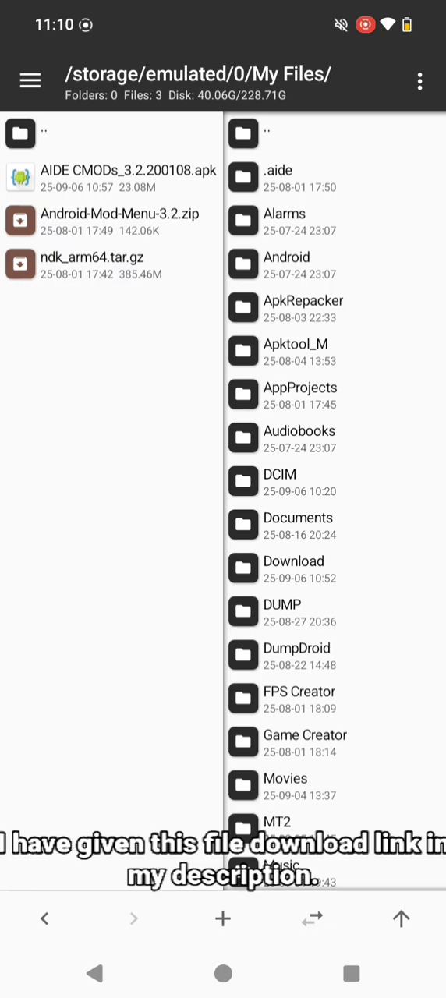
{"action": "left_click", "coordinate": [127, 177]}
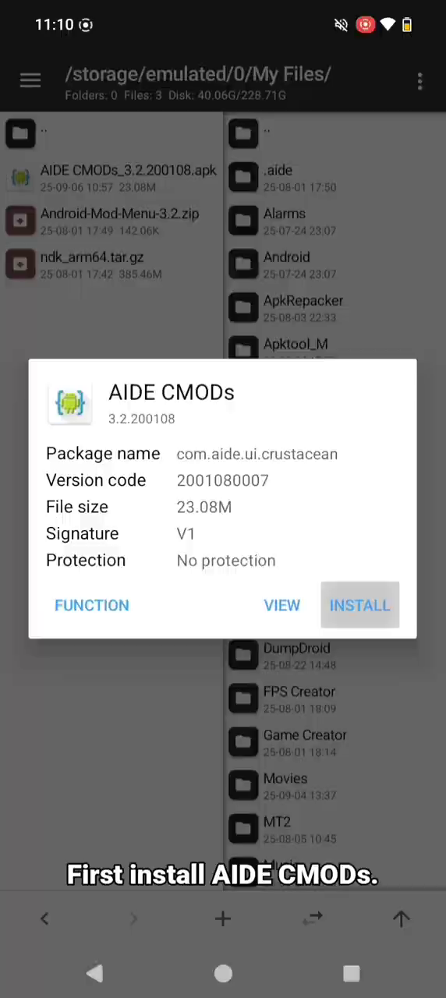
Step: Install AIDE CMODs from the package dialog and confirm the system install prompt
{"action": "left_click", "coordinate": [359, 605]}
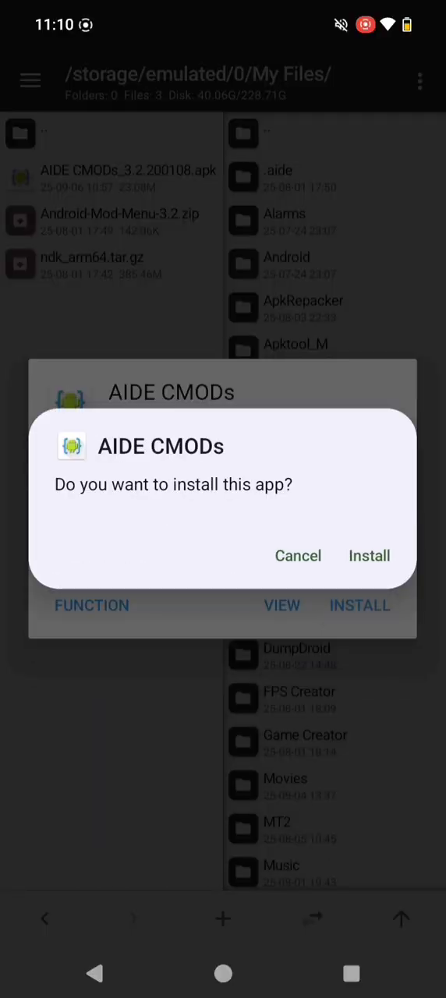
{"action": "left_click", "coordinate": [368, 555]}
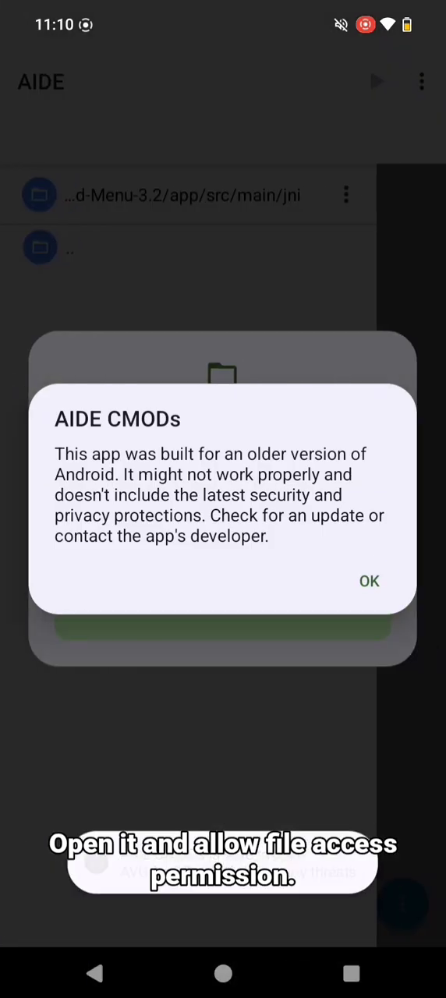
Step: Dismiss the older-Android warning and go up to /storage/emulated/0 in the file browser
{"action": "left_click", "coordinate": [368, 580]}
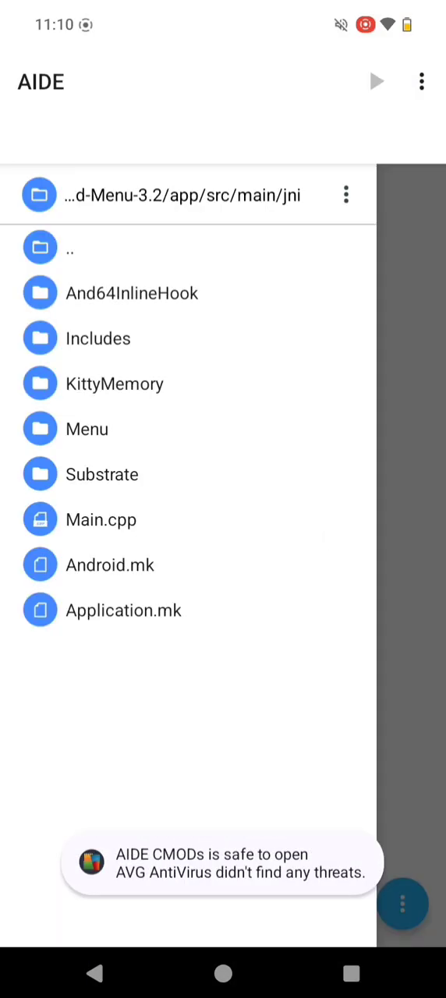
{"action": "left_click", "coordinate": [311, 241]}
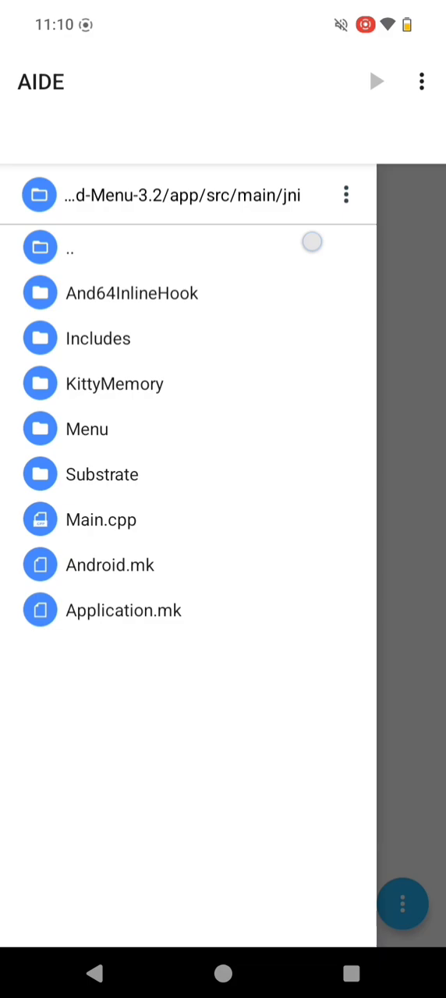
{"action": "left_click", "coordinate": [71, 247]}
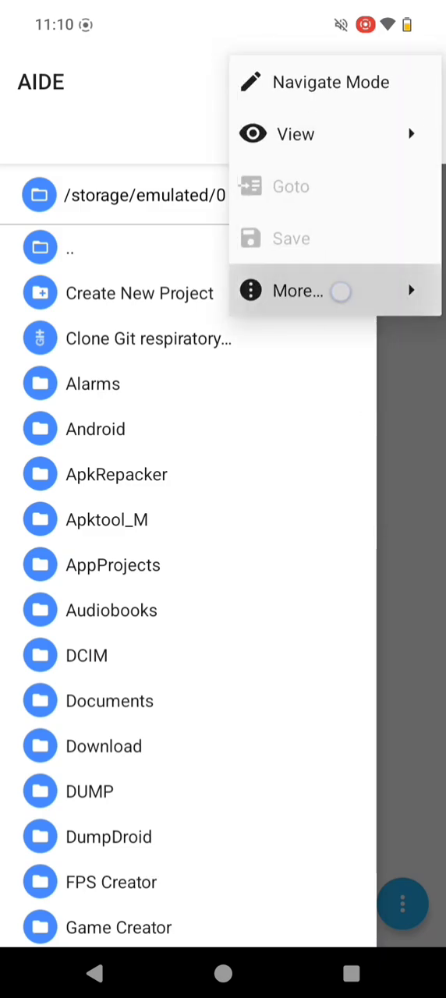
Step: Reach AIDE's Settings via More…, answer the notification prompt and enter Advanced Setting
{"action": "left_click", "coordinate": [296, 290]}
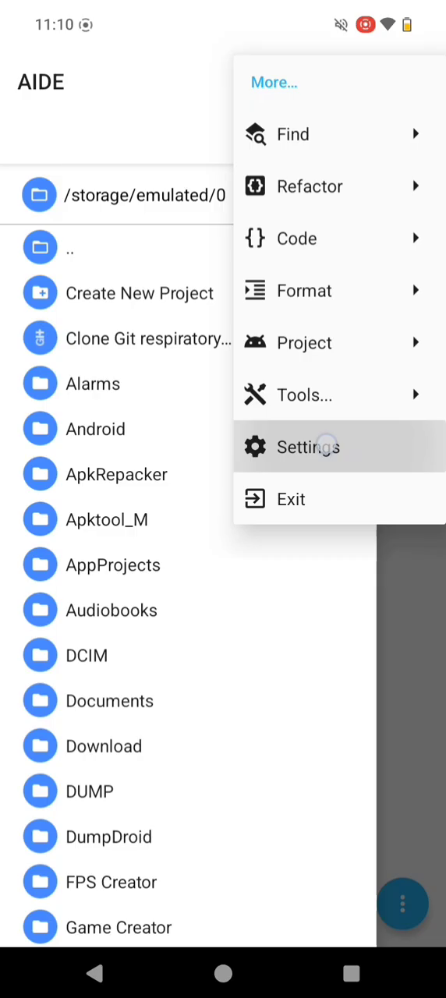
{"action": "left_click", "coordinate": [309, 446]}
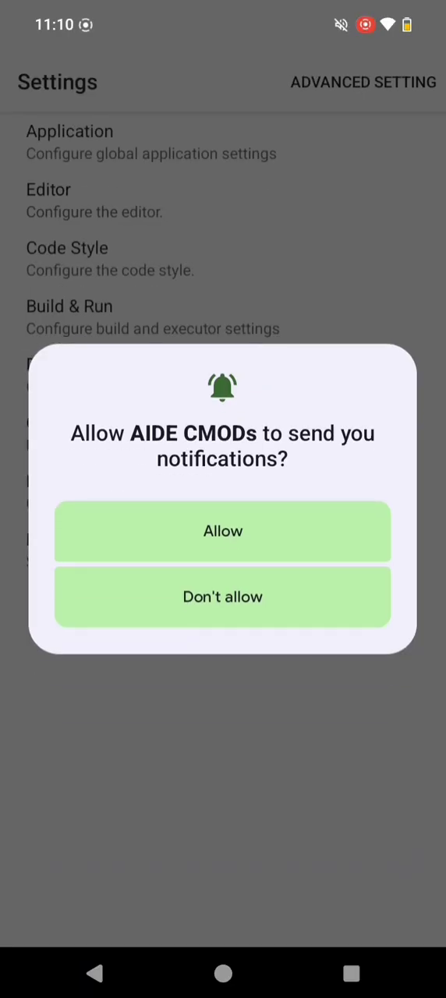
{"action": "left_click", "coordinate": [223, 530]}
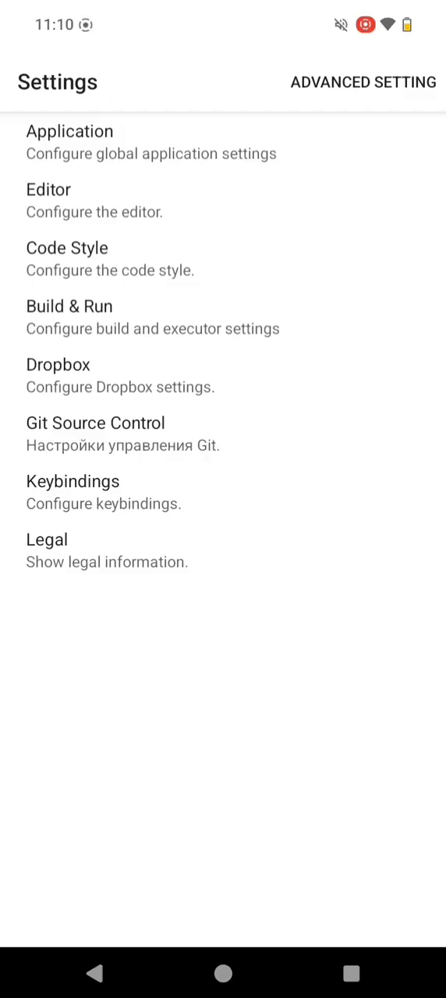
{"action": "left_click", "coordinate": [318, 191]}
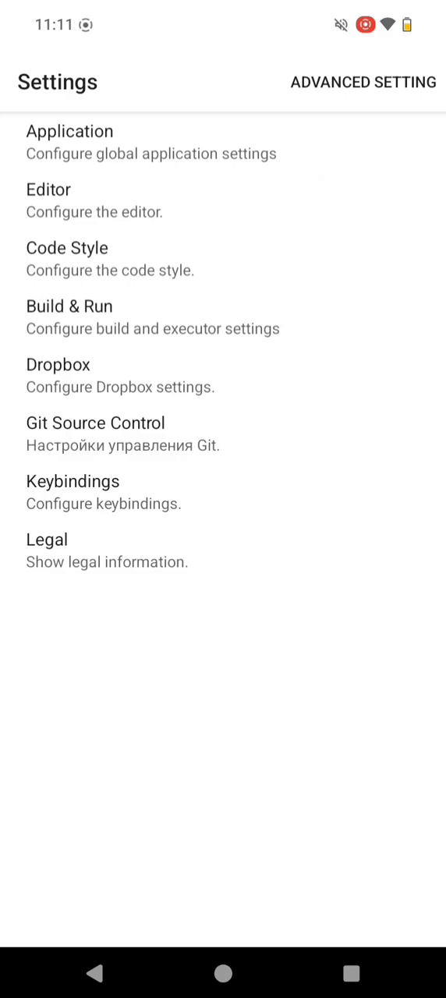
{"action": "left_click", "coordinate": [362, 81]}
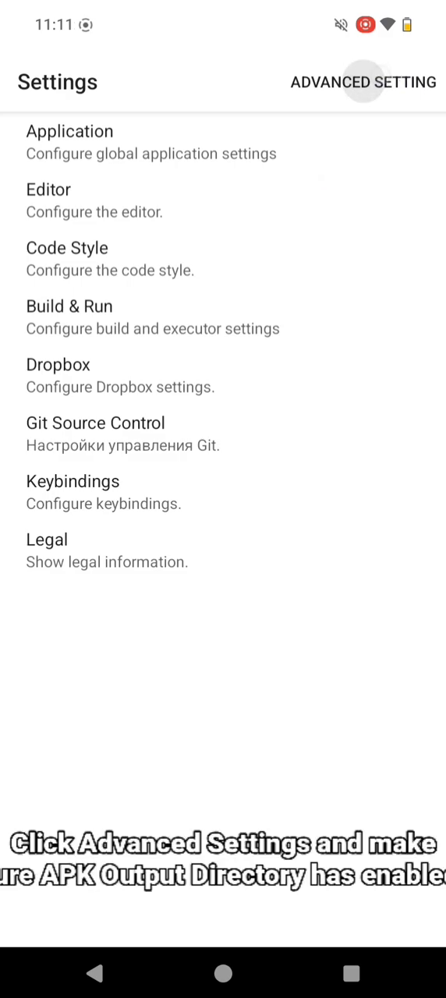
{"action": "left_click", "coordinate": [362, 81]}
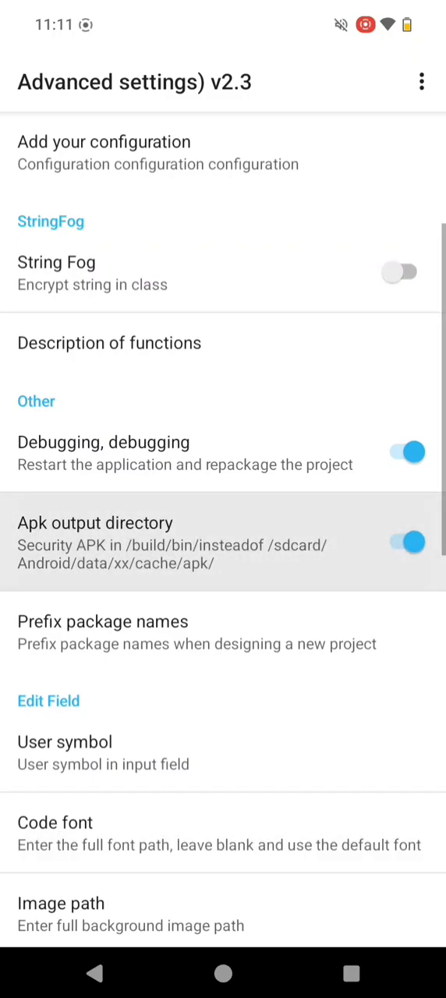
{"action": "scroll", "scroll_direction": "down", "scroll_amount": 3}
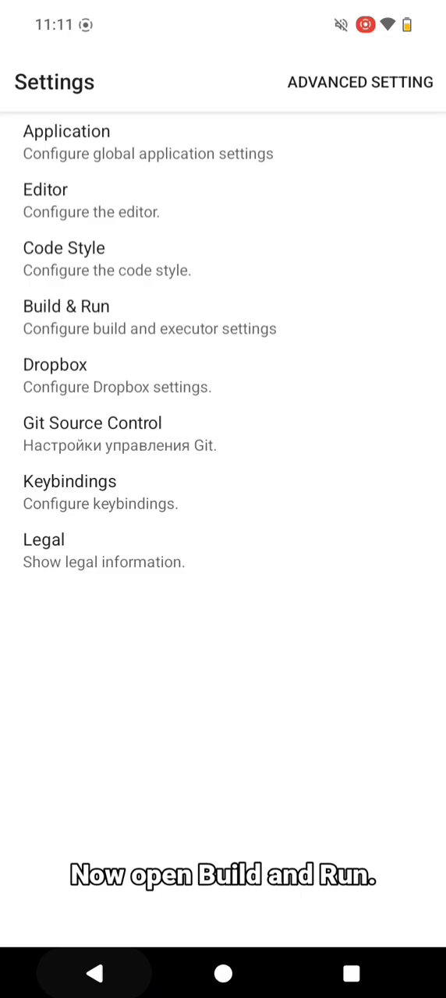
Step: Start Manage native code support from the Build & Run settings
{"action": "left_click", "coordinate": [66, 306]}
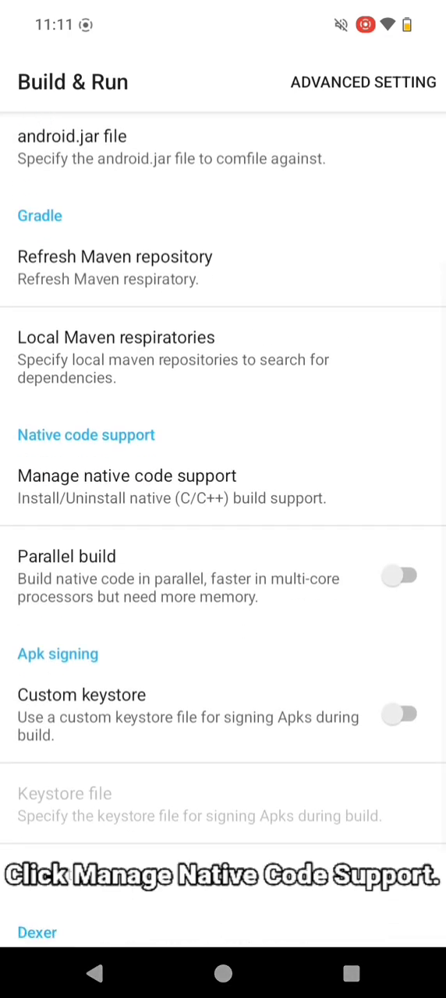
{"action": "left_click", "coordinate": [126, 475]}
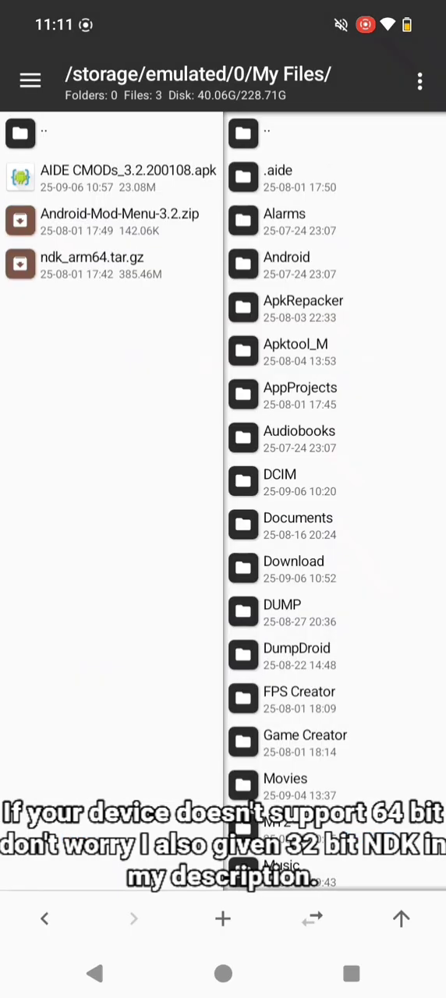
Step: Show the properties of ndk_arm64.tar.gz in MT Manager to copy its full path
{"action": "left_click", "coordinate": [92, 265]}
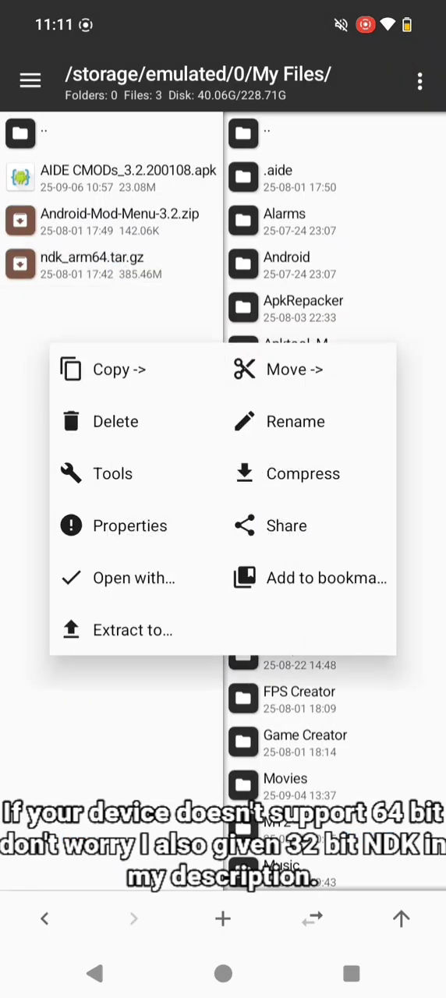
{"action": "left_click", "coordinate": [129, 526]}
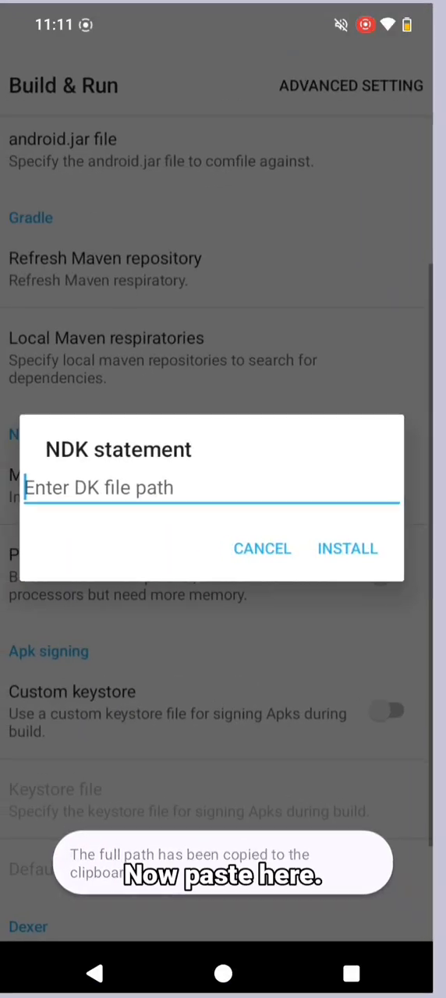
Step: Paste the ndk_arm64.tar.gz path into AIDE's NDK field, install it and acknowledge completion
{"action": "left_click", "coordinate": [210, 487]}
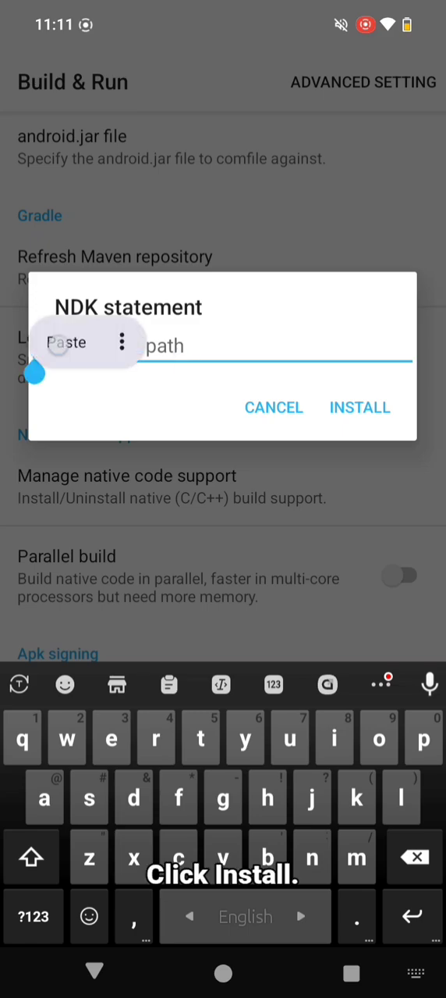
{"action": "left_click", "coordinate": [359, 407]}
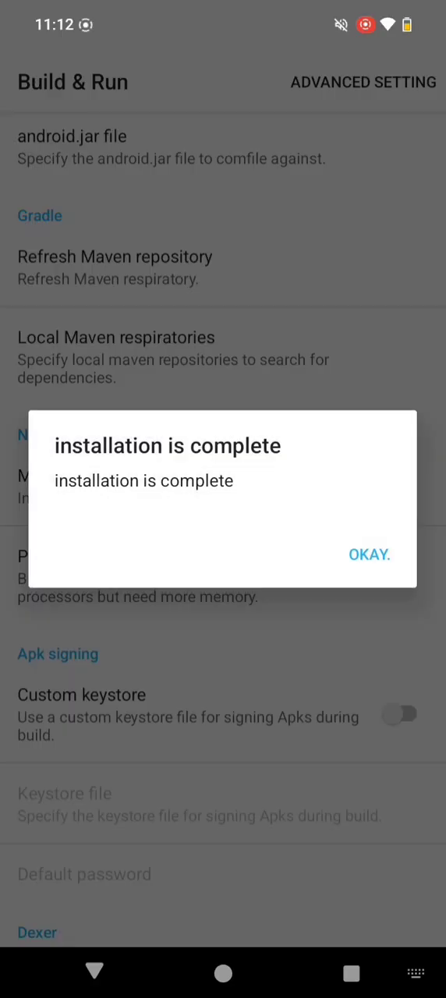
{"action": "left_click", "coordinate": [368, 555]}
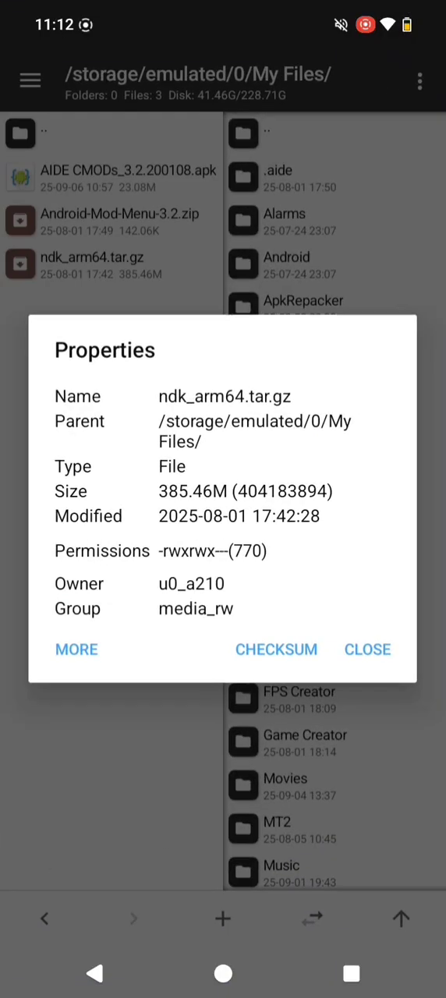
Step: Extract the Android-Mod-Menu-3.2 folder from its zip archive into My Files
{"action": "left_click", "coordinate": [368, 649]}
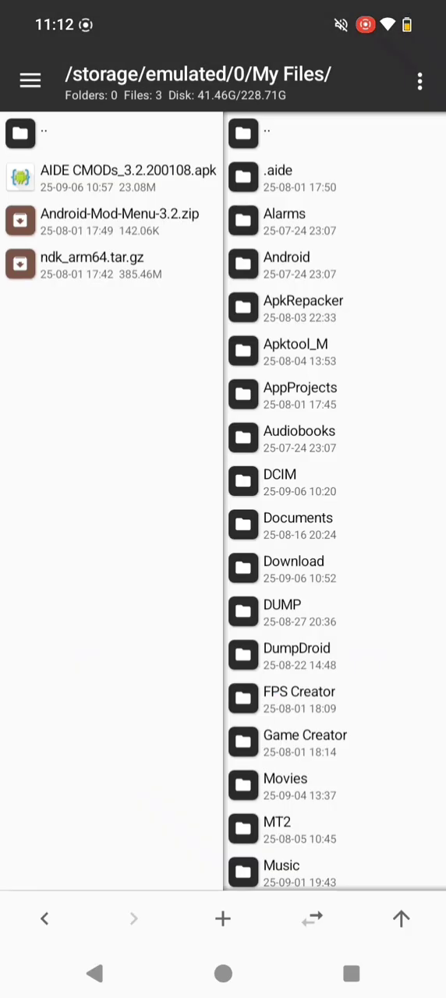
{"action": "left_click", "coordinate": [312, 917]}
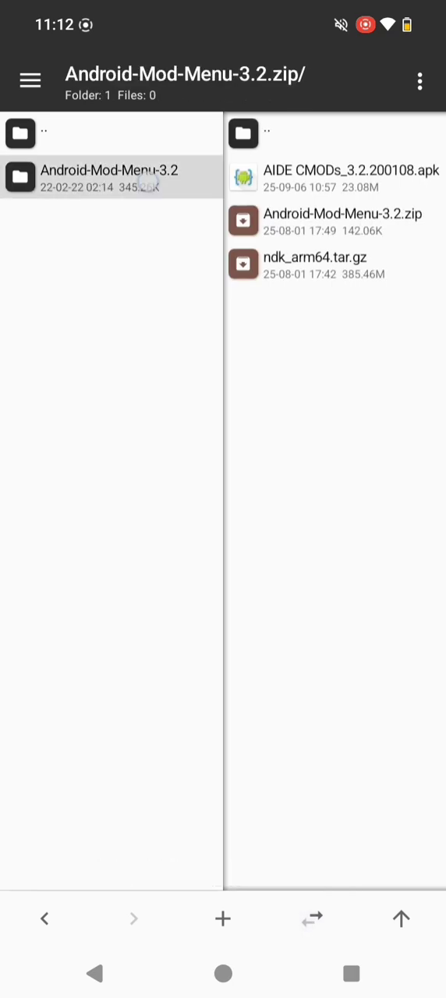
{"action": "left_click", "coordinate": [109, 178]}
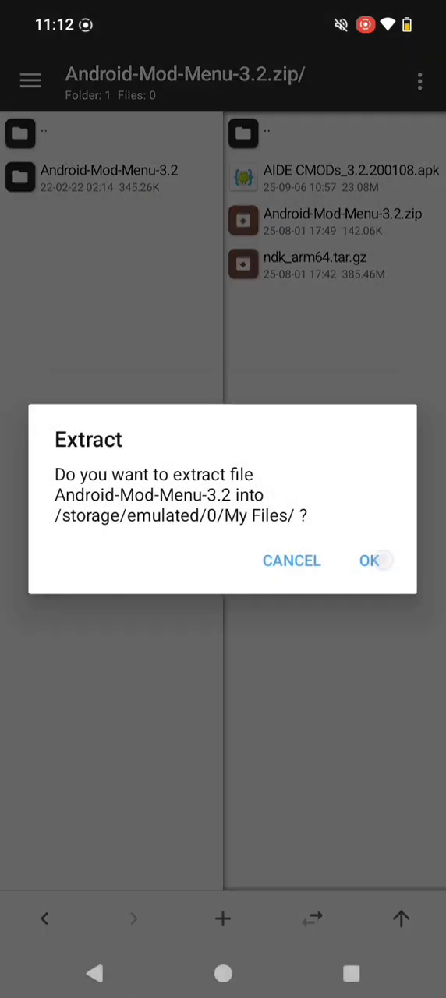
{"action": "left_click", "coordinate": [370, 559]}
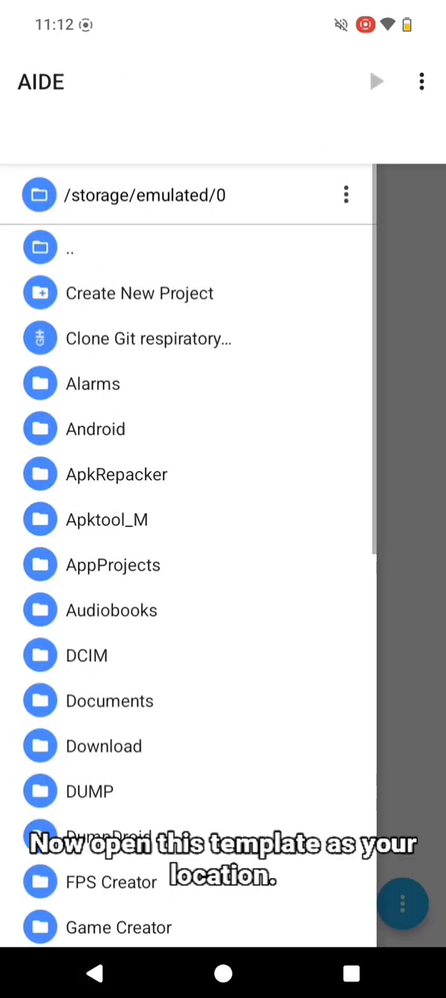
Step: Open My Files > Android-Mod-Menu-3.2 > app as an Android app project in AIDE
{"action": "scroll", "scroll_direction": "down", "scroll_amount": 3}
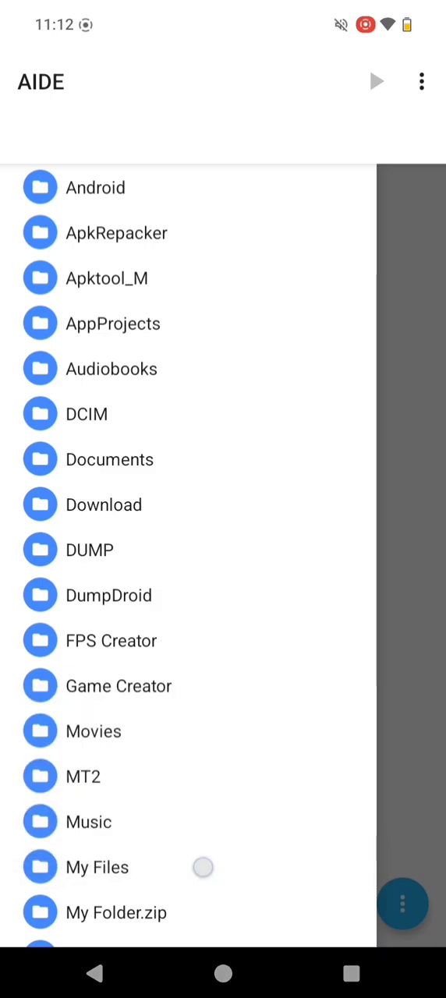
{"action": "left_click", "coordinate": [96, 867]}
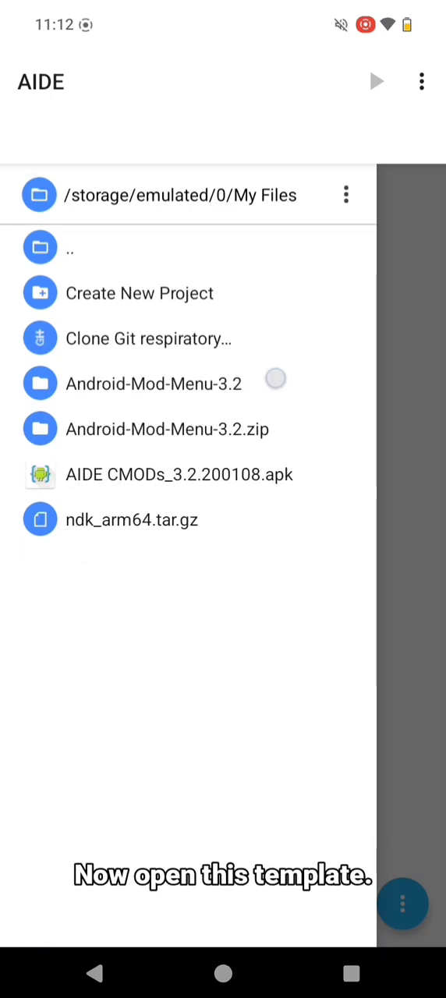
{"action": "left_click", "coordinate": [153, 384]}
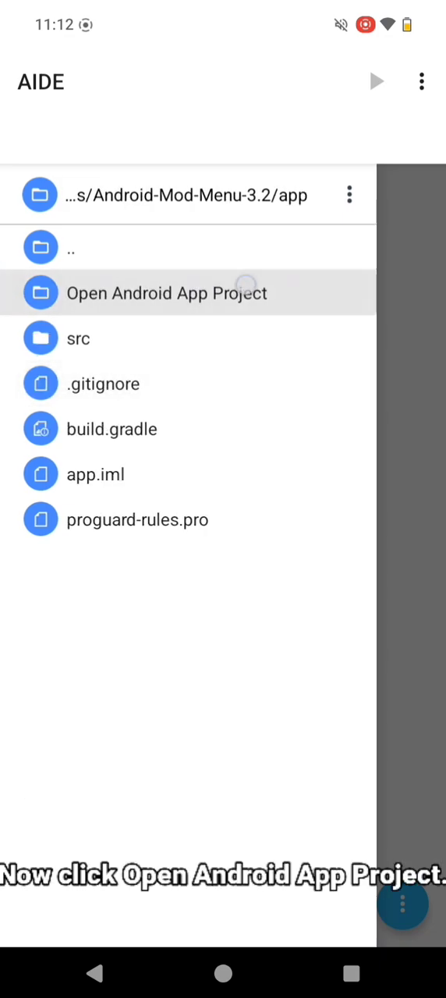
{"action": "left_click", "coordinate": [166, 293]}
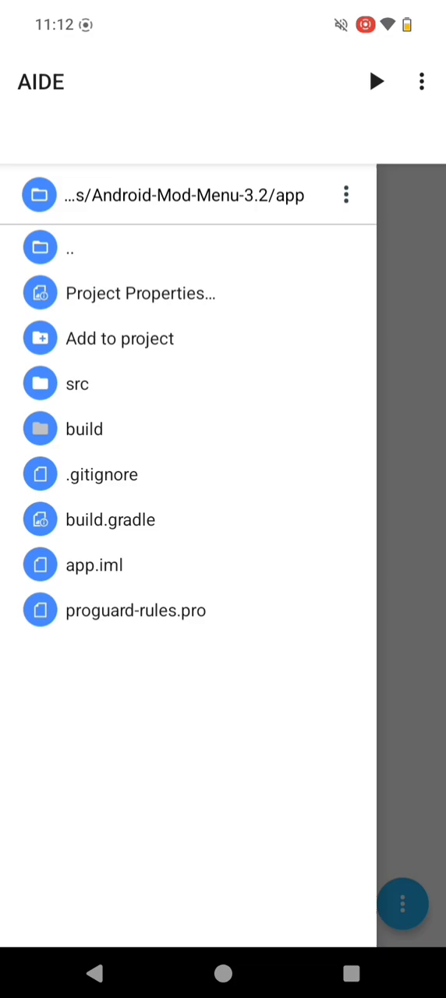
Step: Build and run the Android-Mod-Menu-3.2 project from the Run button
{"action": "left_click", "coordinate": [375, 81]}
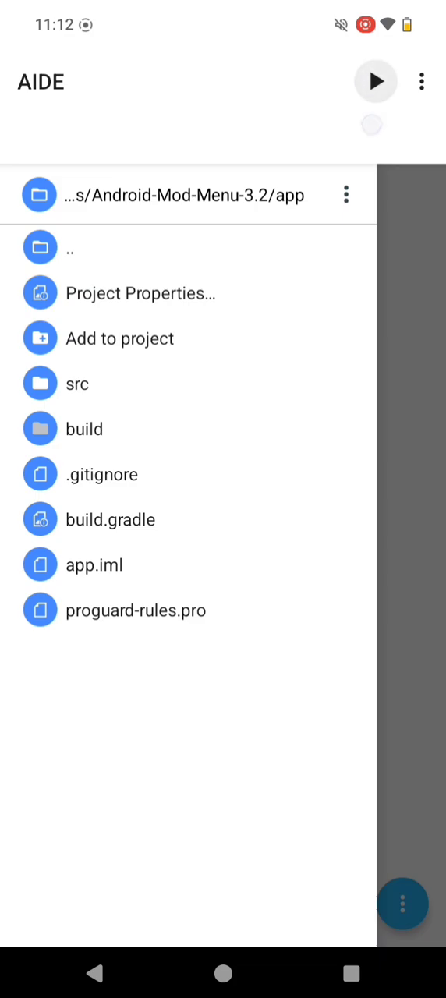
{"action": "left_click", "coordinate": [374, 81]}
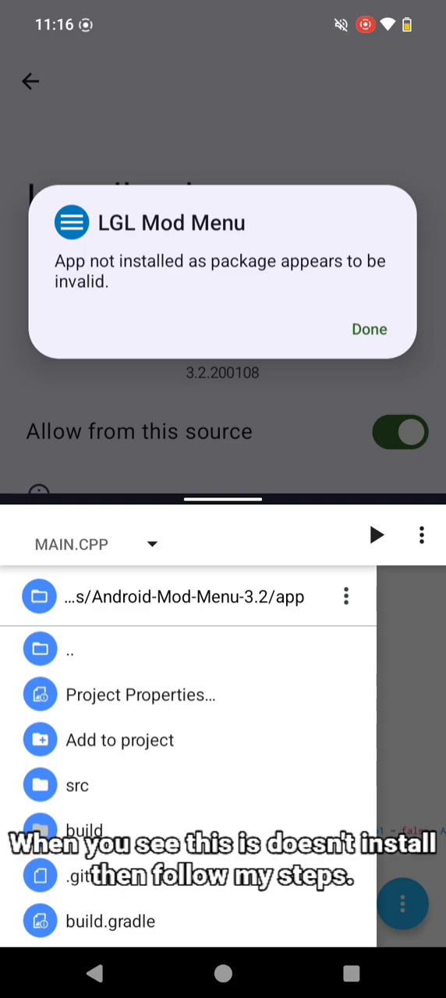
Step: Dismiss the invalid-package install failure and return to AIDE's project browser full screen
{"action": "left_click", "coordinate": [368, 329]}
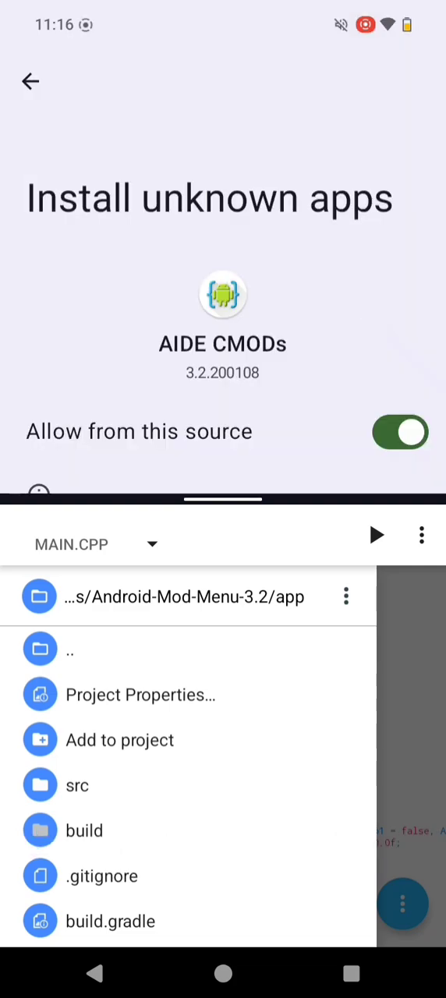
{"action": "left_click", "coordinate": [109, 920]}
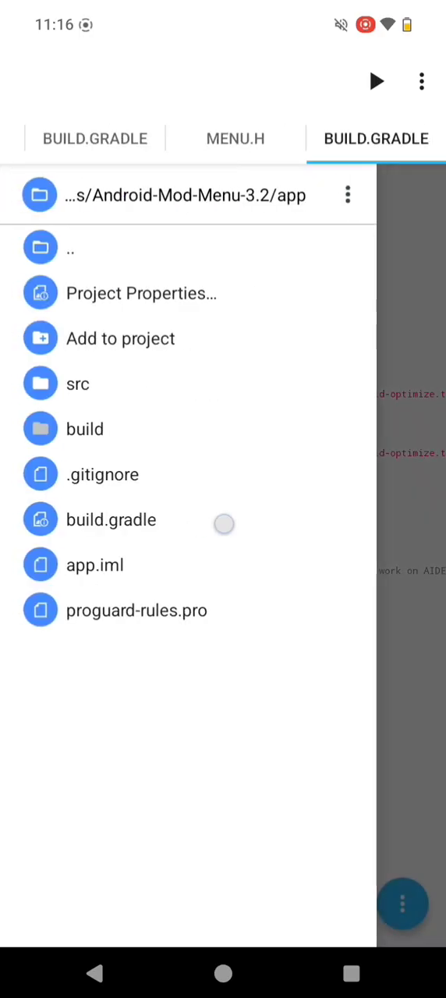
Step: Open the app module's build.gradle for editing, showing compileSdkVersion and targetSdkVersion 30
{"action": "left_click", "coordinate": [110, 519]}
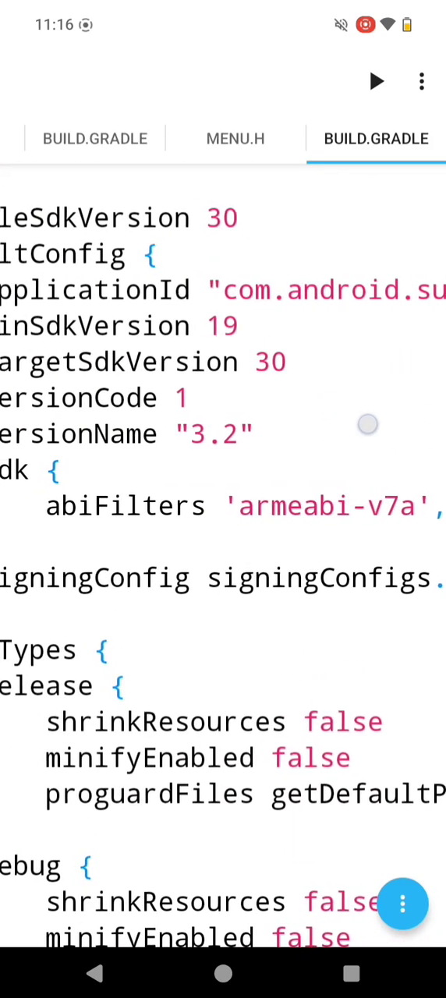
{"action": "left_click", "coordinate": [78, 219]}
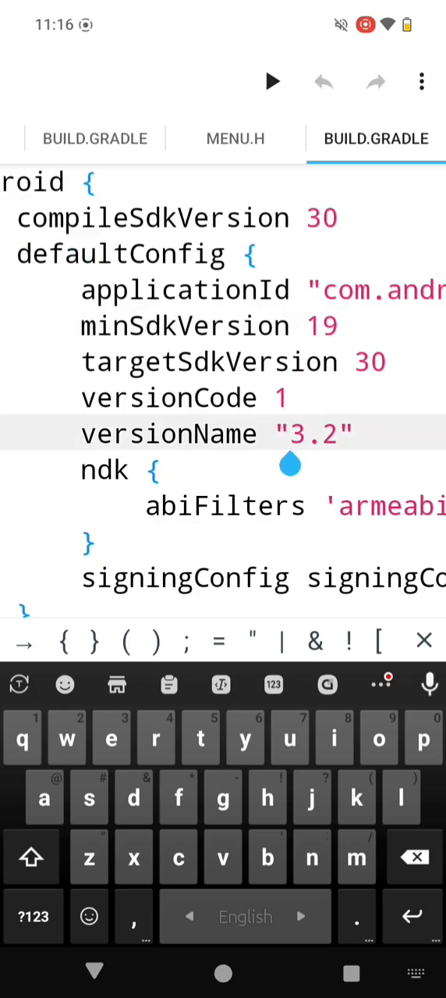
Step: Change compileSdkVersion and targetSdkVersion from 30 to 29 in build.gradle
{"action": "double_click", "coordinate": [209, 361]}
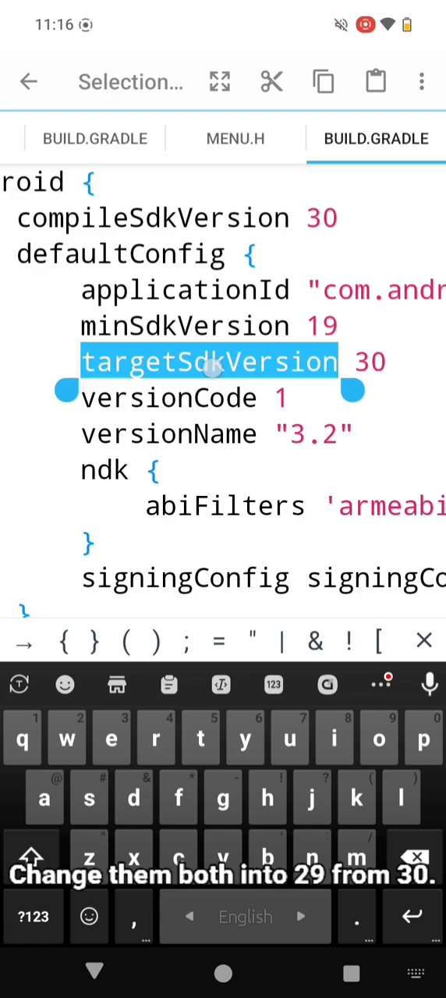
{"action": "left_click", "coordinate": [159, 468]}
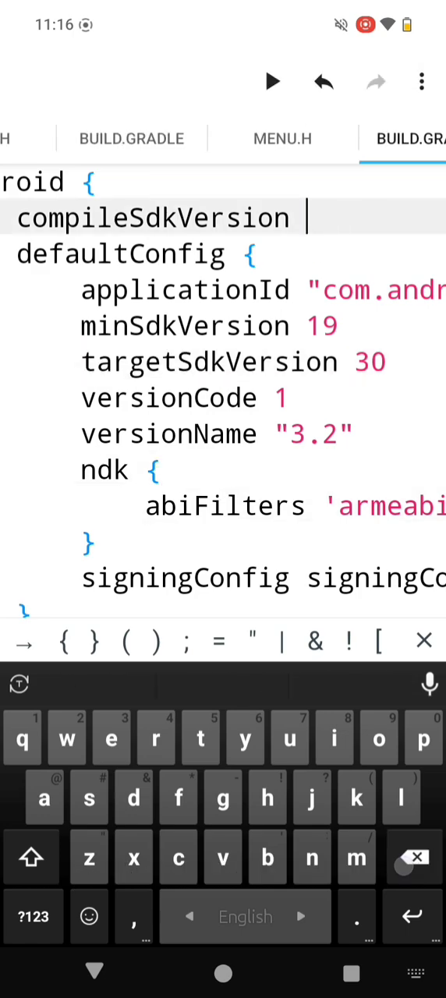
{"action": "type", "text": "29"}
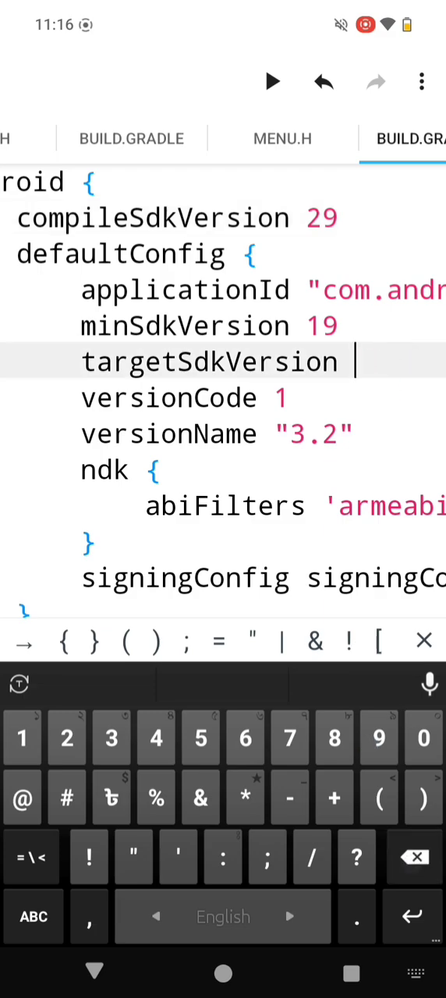
{"action": "type", "text": "29"}
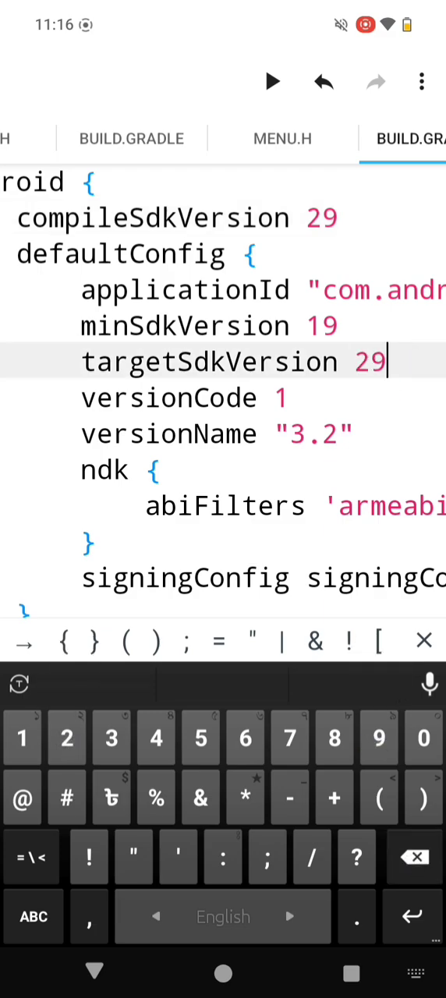
Step: Save the edited build.gradle and build and run the project
{"action": "left_click", "coordinate": [421, 82]}
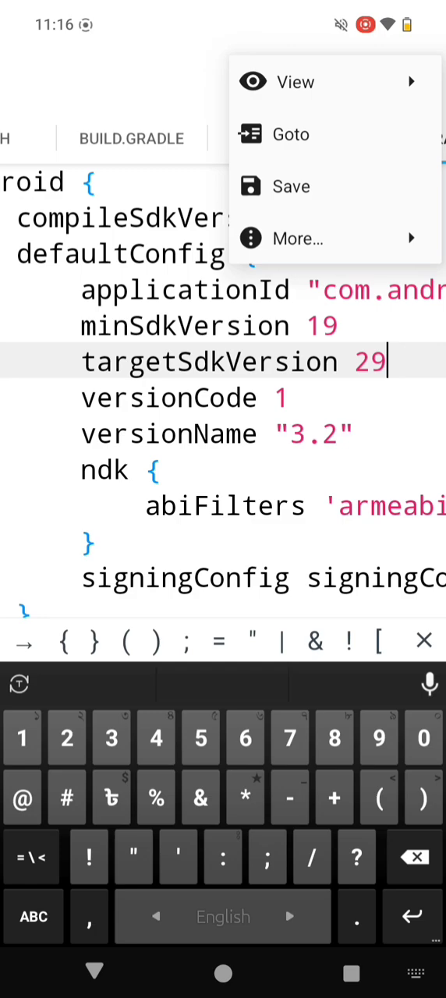
{"action": "left_click", "coordinate": [290, 187]}
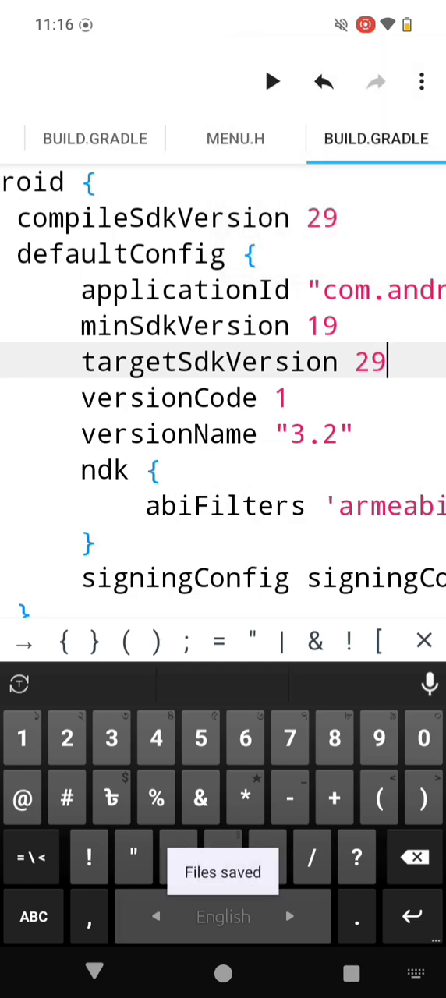
{"action": "left_click", "coordinate": [271, 81]}
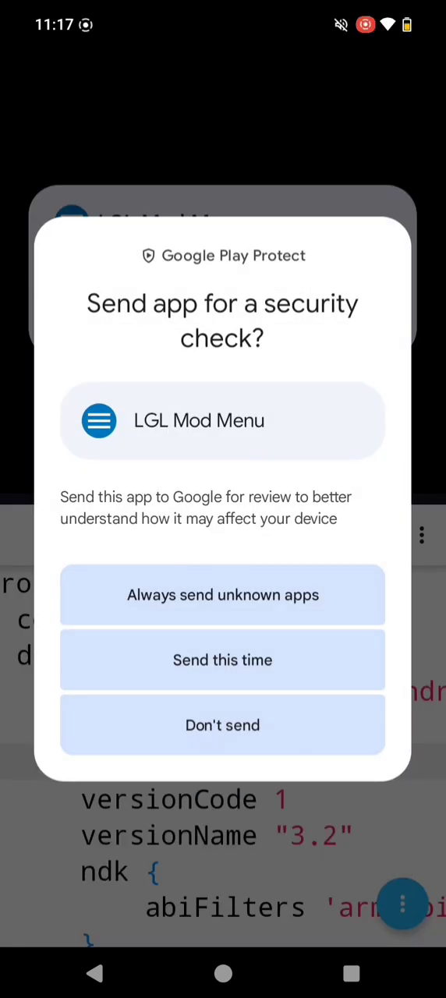
Step: Skip the Play Protect check, dismiss the access-denied notice and allow restricted settings for LGL Mod Menu
{"action": "left_click", "coordinate": [222, 723]}
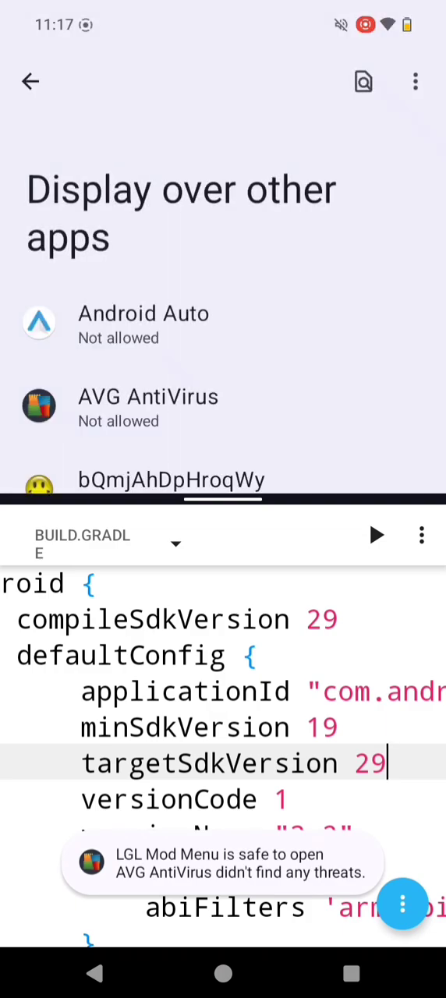
{"action": "scroll", "scroll_direction": "down", "scroll_amount": 3}
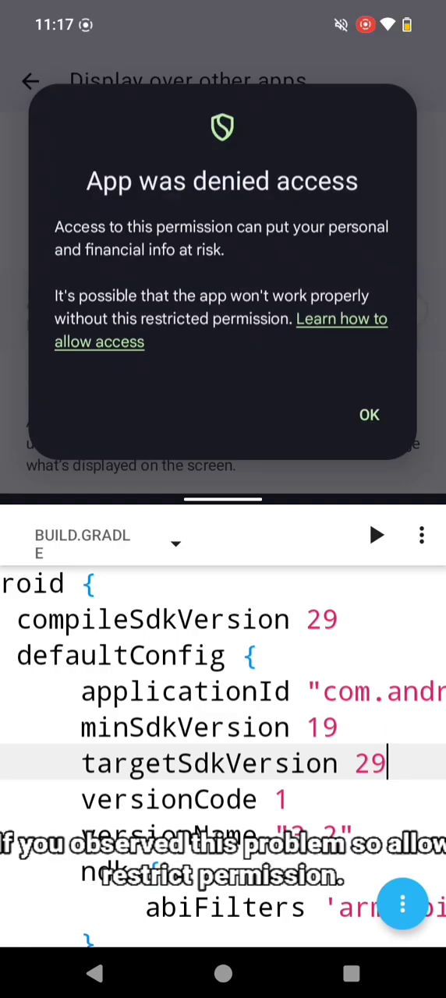
{"action": "left_click", "coordinate": [368, 415]}
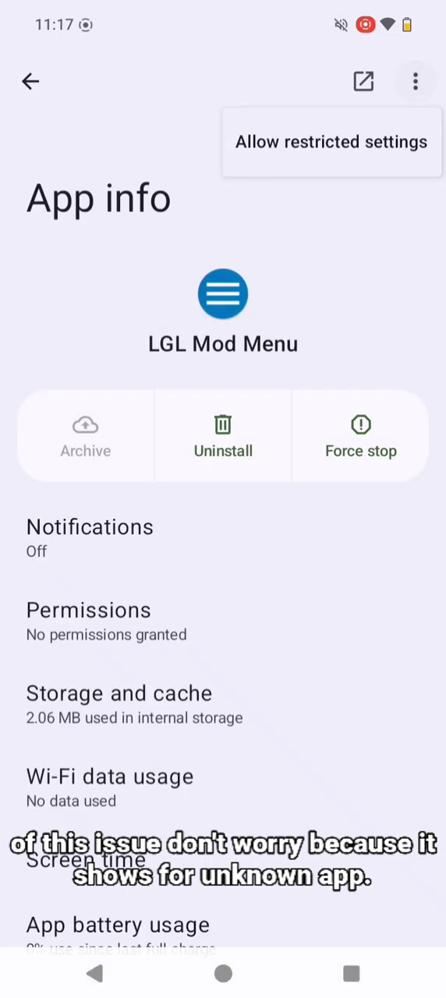
{"action": "left_click", "coordinate": [330, 141]}
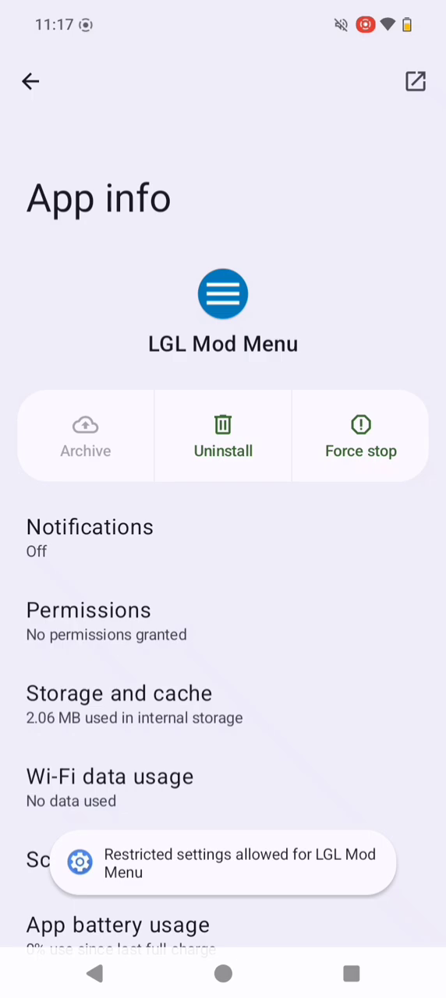
Step: Grant LGL Mod Menu's overlay permission and launch it to show the floating mod-menu icon
{"action": "left_click", "coordinate": [87, 610]}
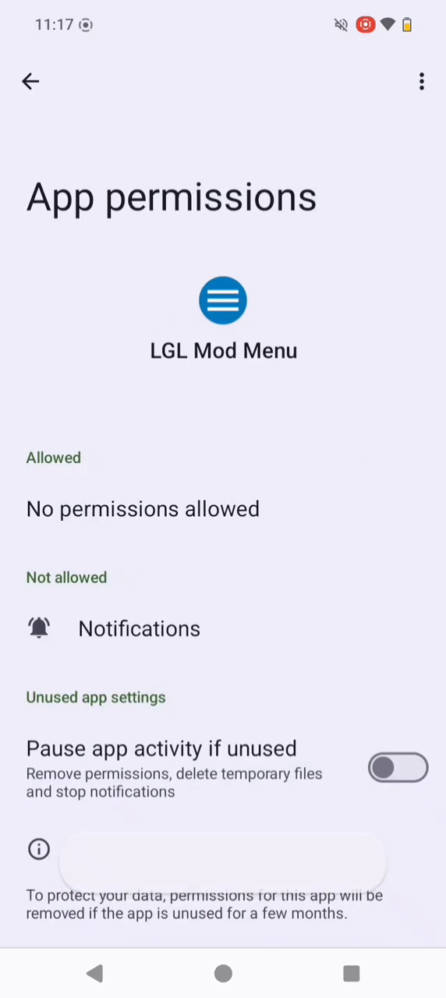
{"action": "left_click", "coordinate": [30, 81]}
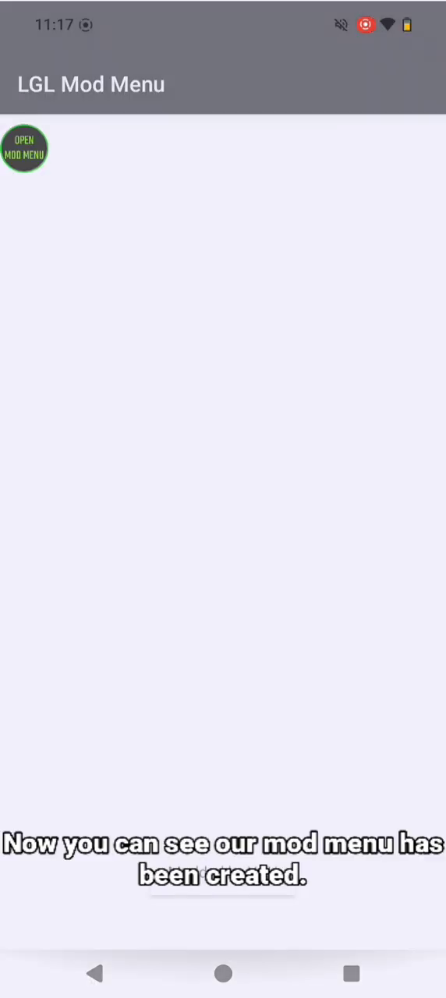
Step: Move the floating mod-menu icon, open the menu panel, try its controls and return to AIDE
{"action": "left_click_drag", "start_coordinate": [24, 150], "coordinate": [143, 201]}
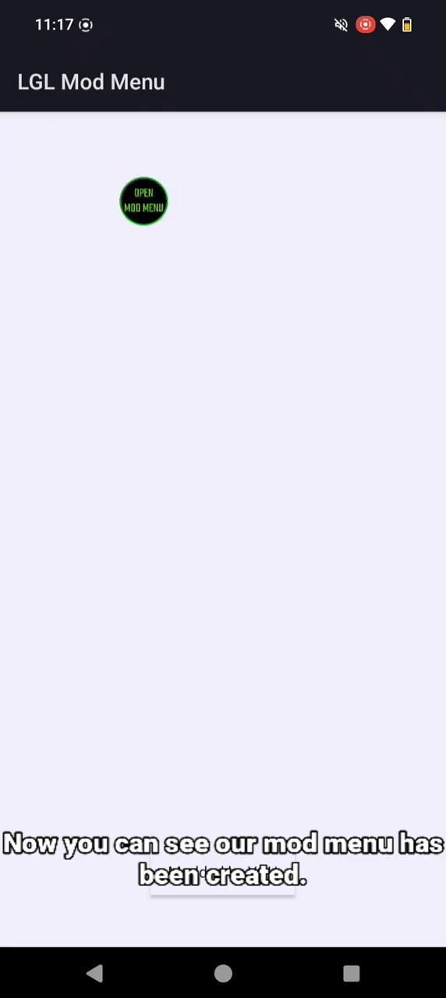
{"action": "left_click", "coordinate": [143, 201]}
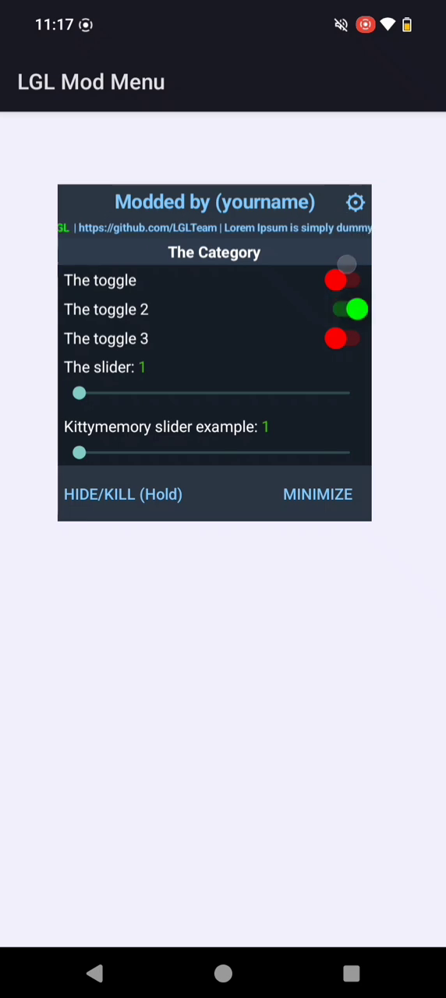
{"action": "left_click", "coordinate": [343, 281]}
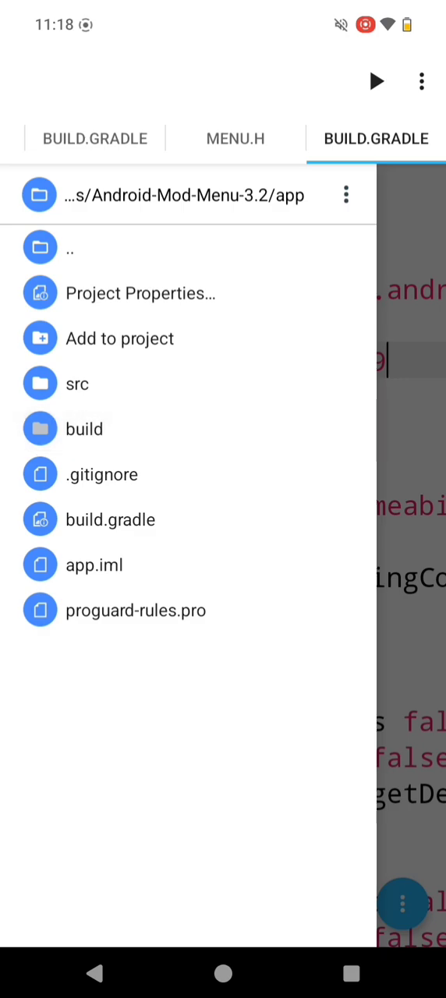
Step: Navigate into the com/android/support source package and open Menu.java
{"action": "left_click", "coordinate": [76, 383]}
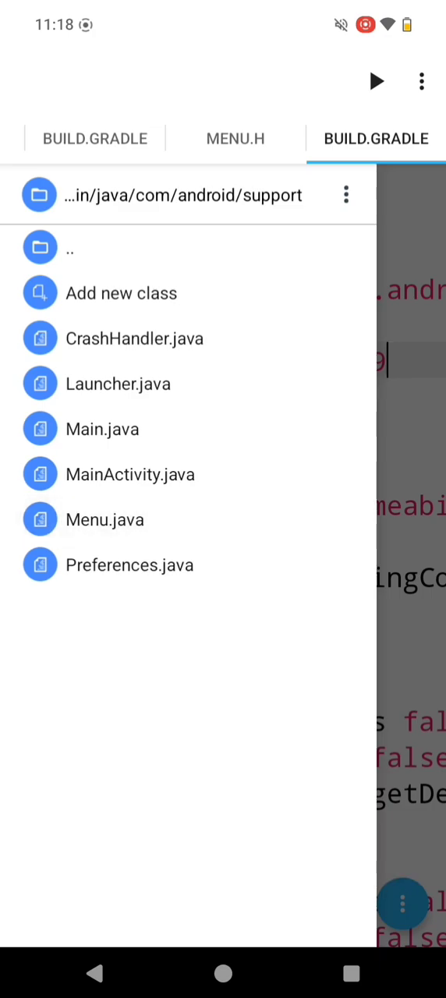
{"action": "left_click", "coordinate": [105, 519]}
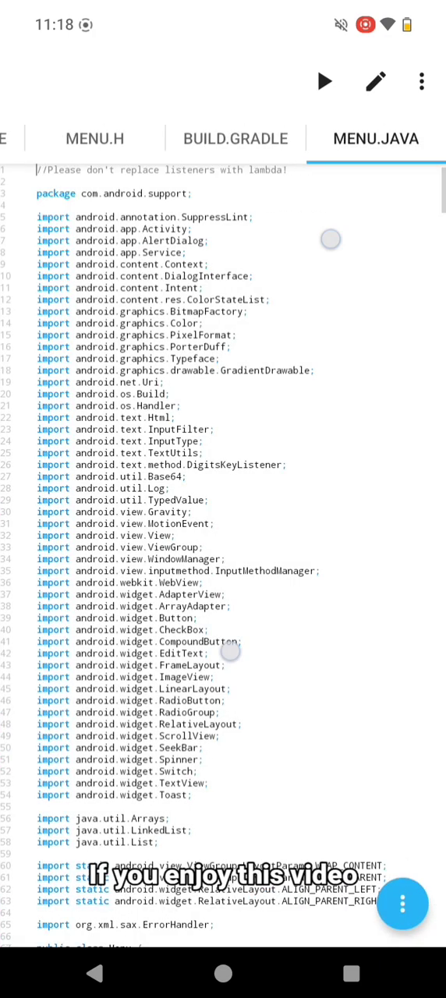